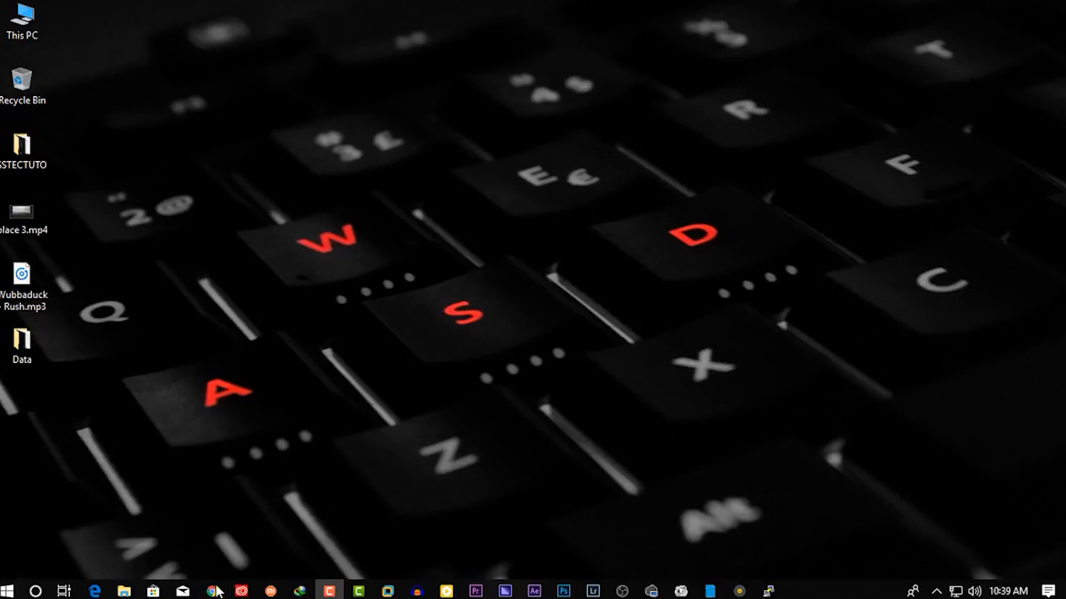
# Search Google for 'deepso' and reach the DeepSound download page on jpinsoft.net
pyautogui.click(215, 591)
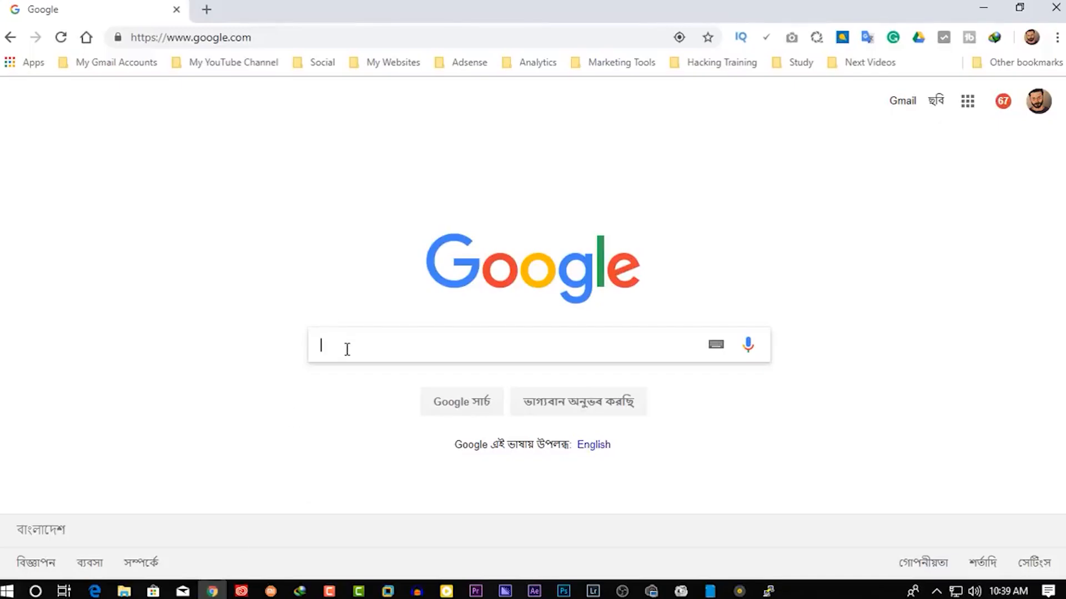
pyautogui.write('deepso')
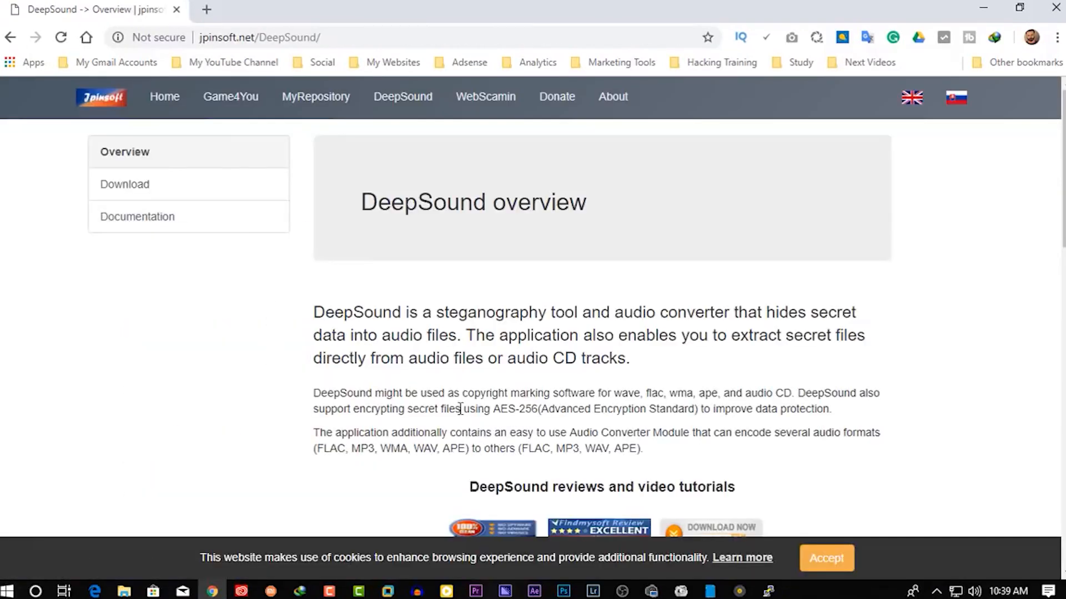
pyautogui.scroll(-3)
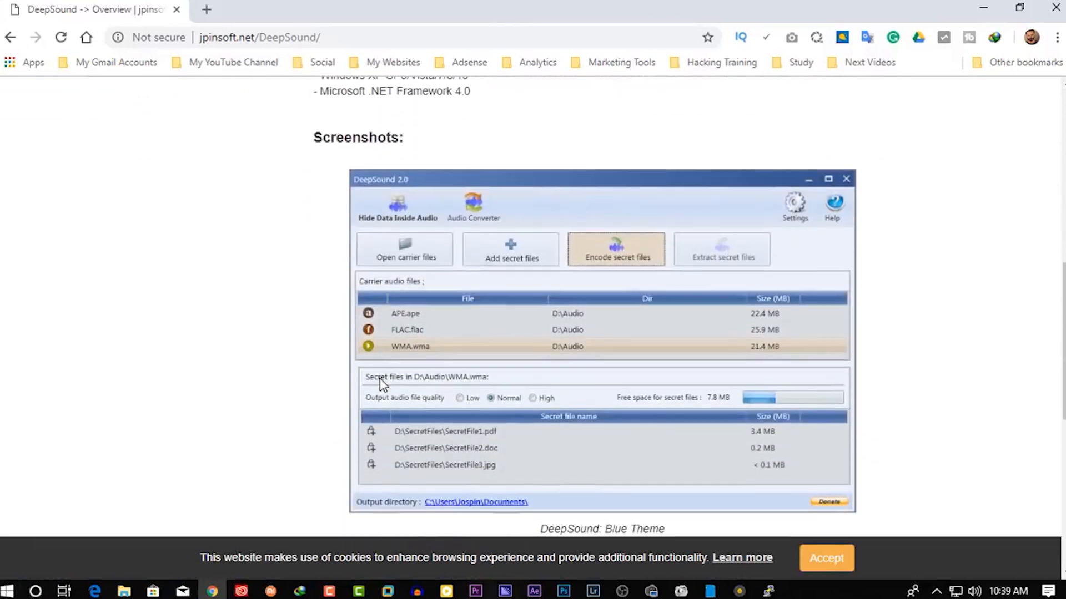
pyautogui.scroll(-3)
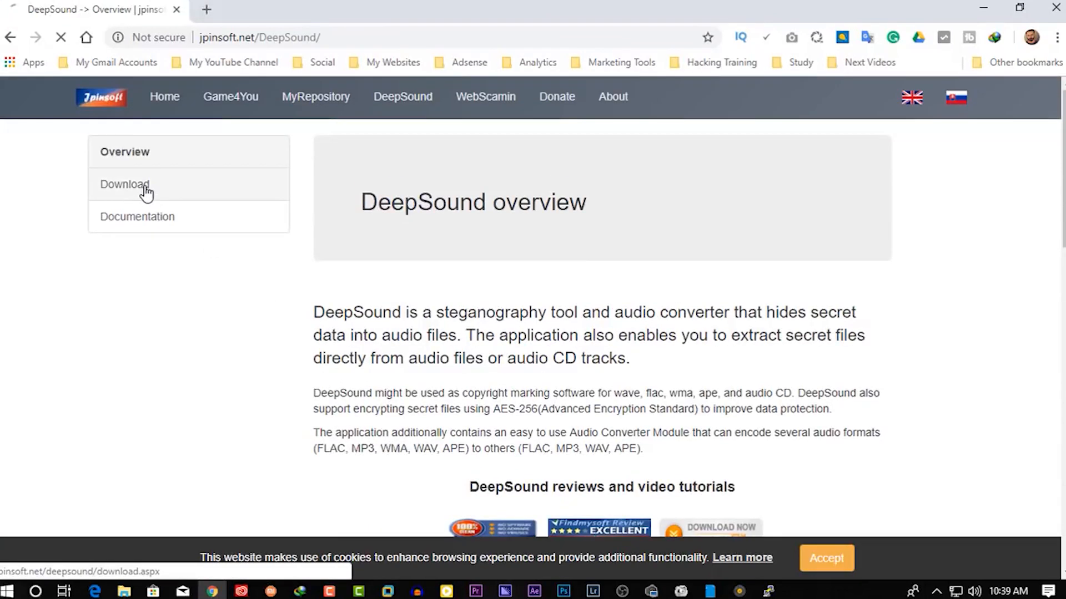
pyautogui.click(142, 189)
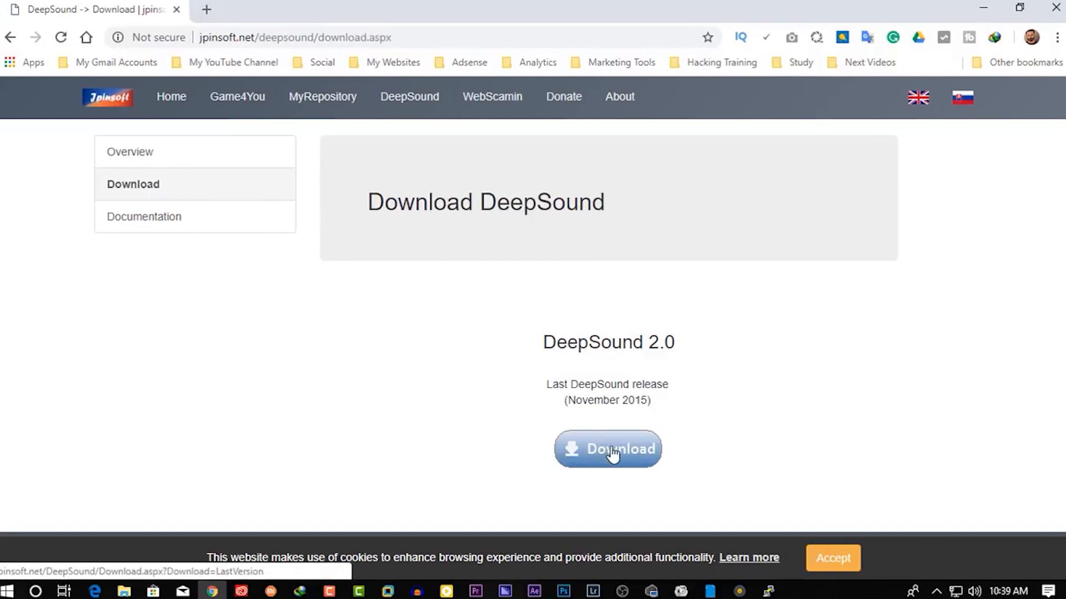
# Download the DeepSound 2.0 installer DeepSoundSetup.msi
pyautogui.click(609, 450)
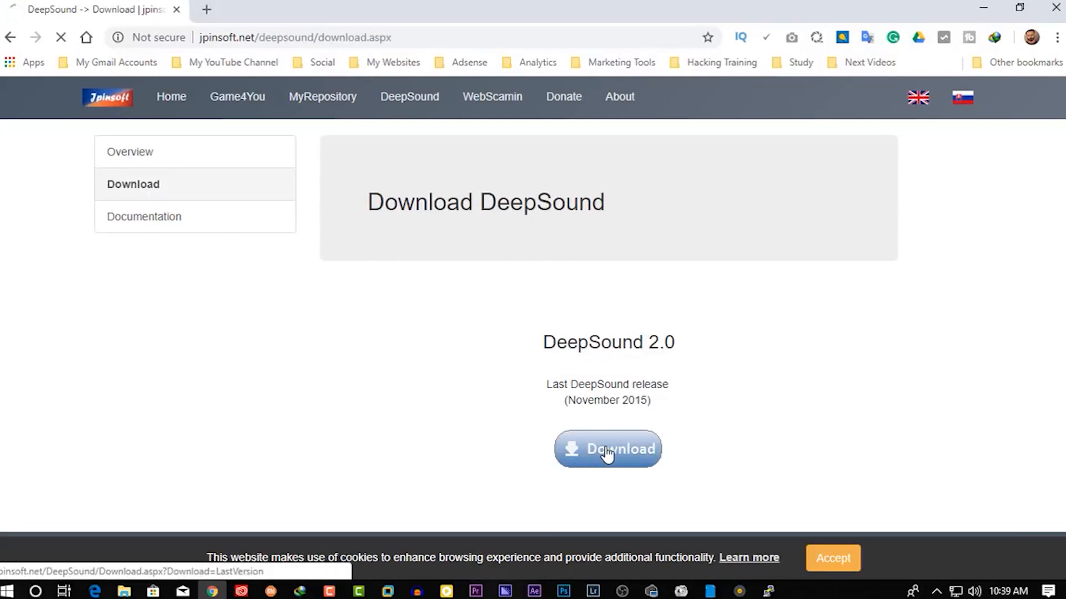
pyautogui.click(608, 450)
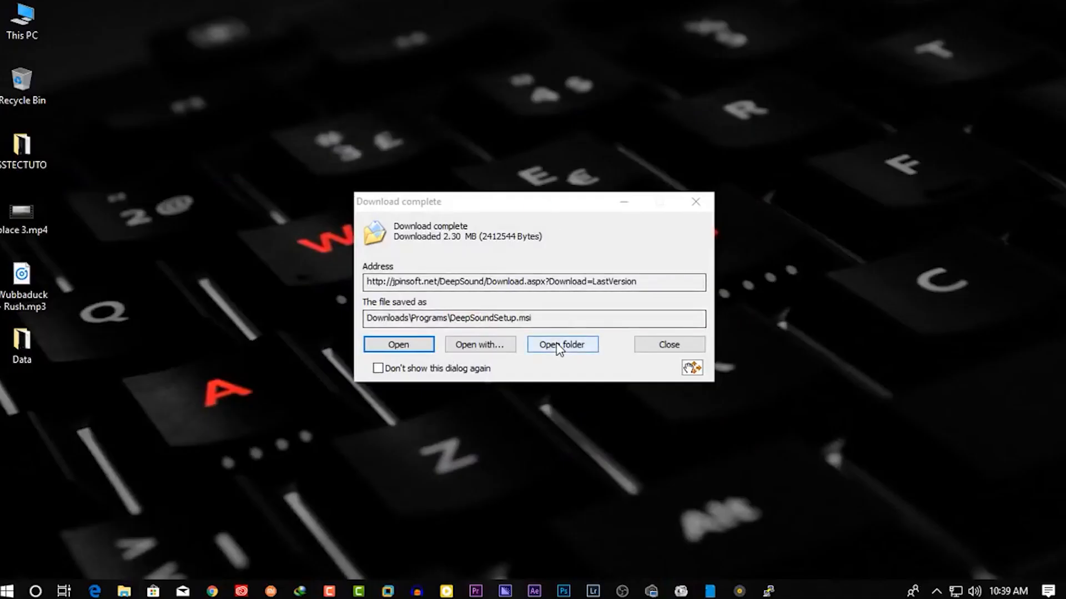
# Show the downloaded DeepSoundSetup.msi in its Downloads\Programs folder
pyautogui.click(562, 344)
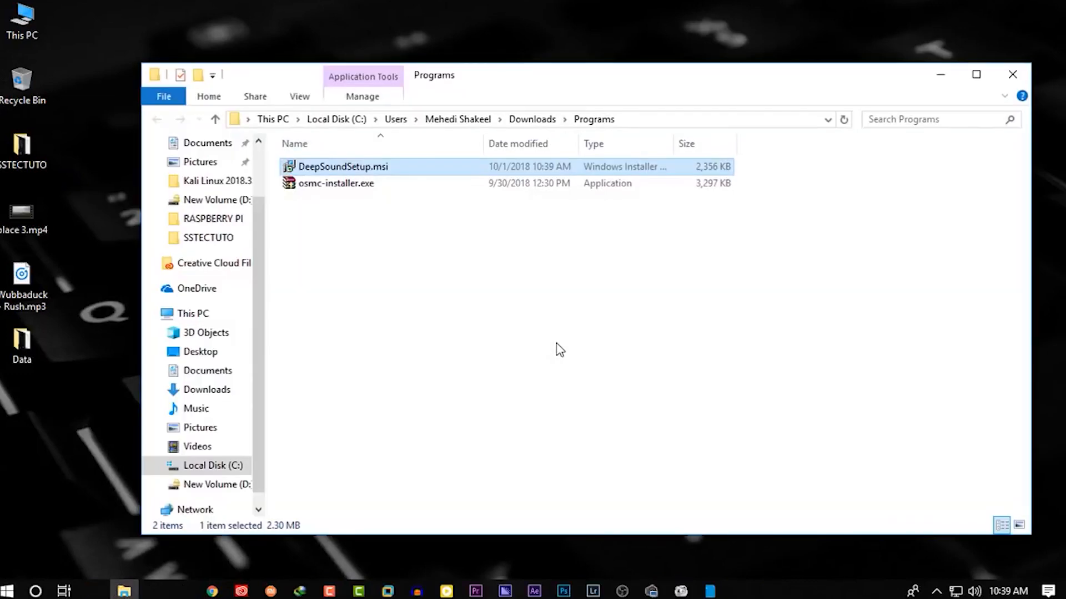
pyautogui.moveTo(344, 174)
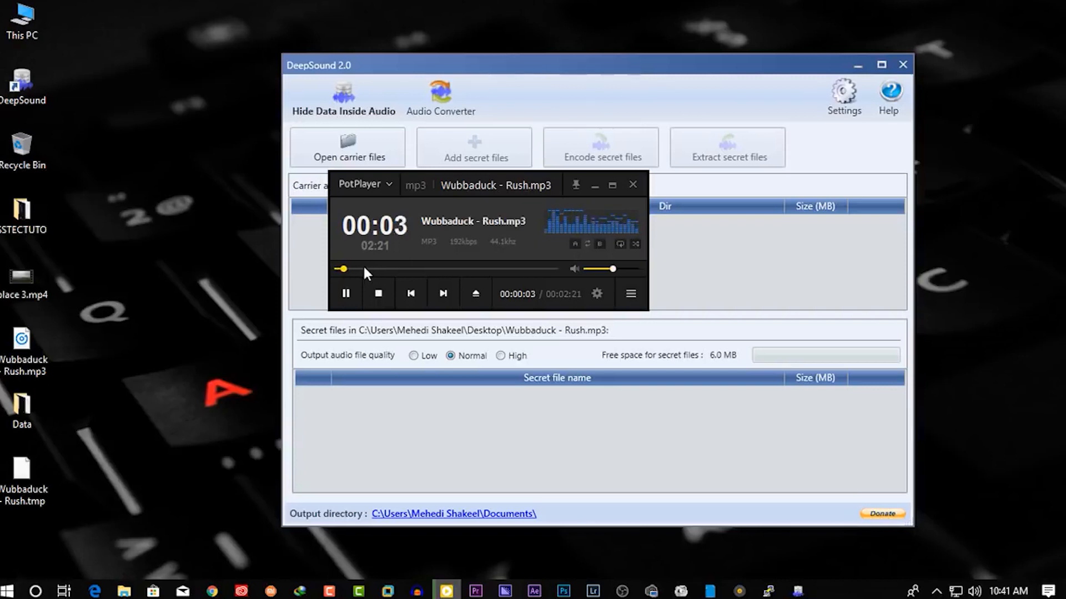
pyautogui.moveTo(379, 275)
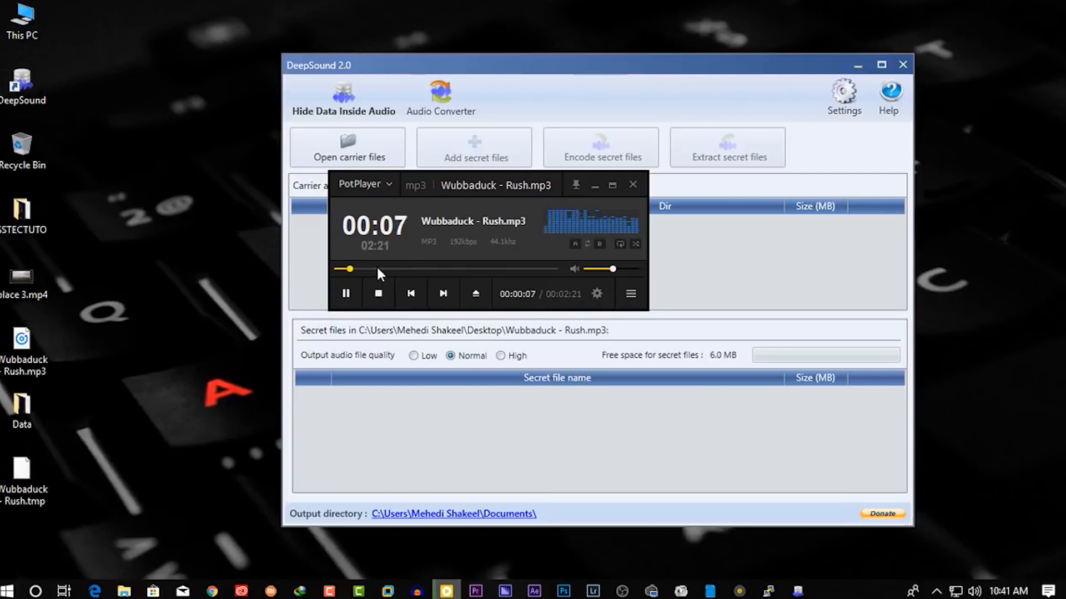
# Close the audio preview and add Wubbaduck - Rush.mp3 as the carrier audio file
pyautogui.click(632, 184)
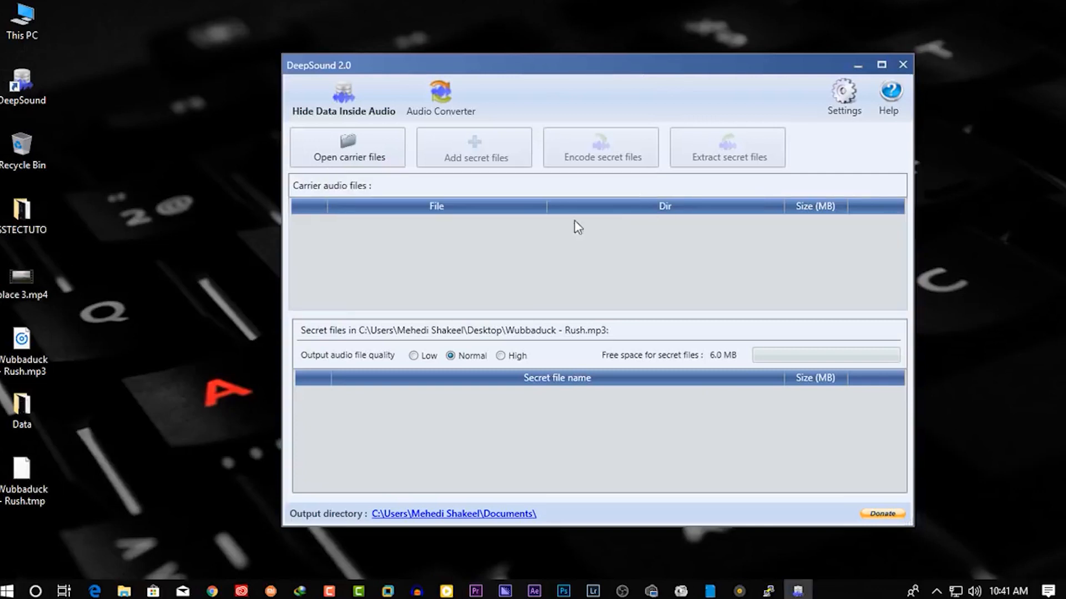
pyautogui.click(22, 341)
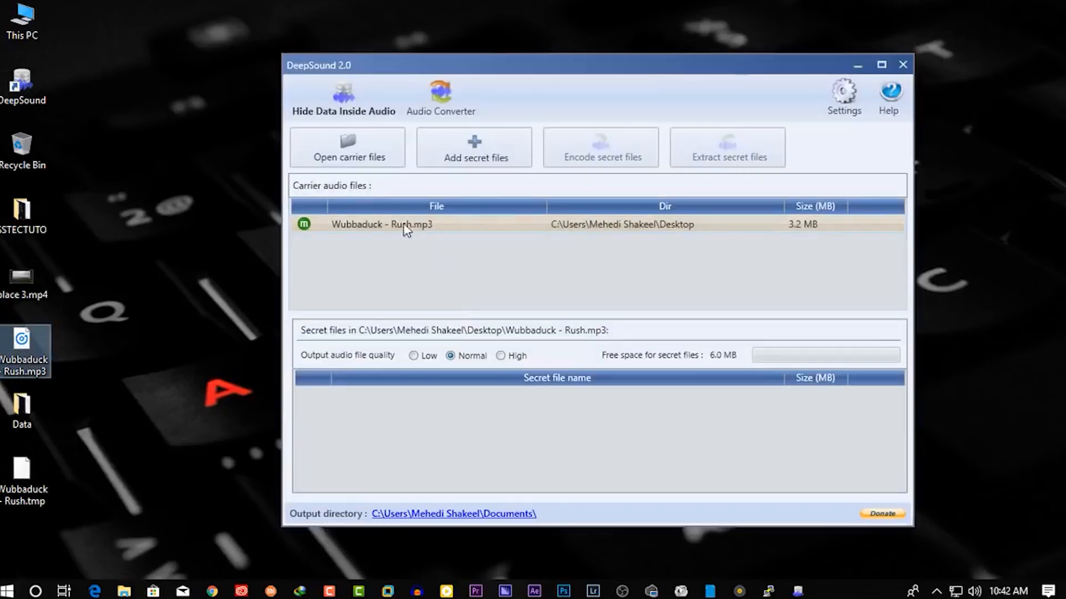
pyautogui.moveTo(428, 234)
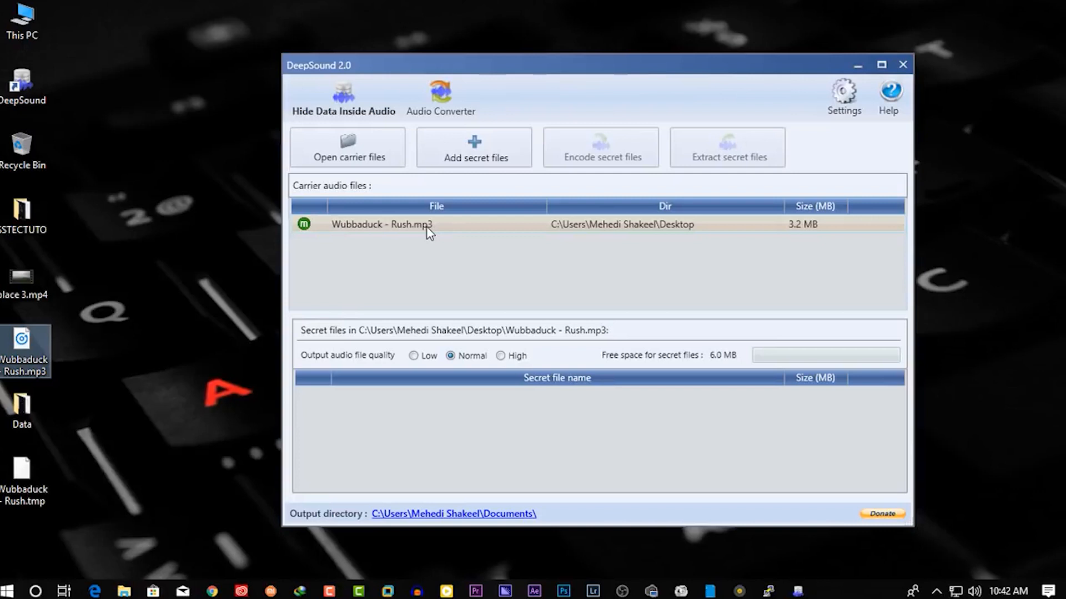
pyautogui.moveTo(157, 293)
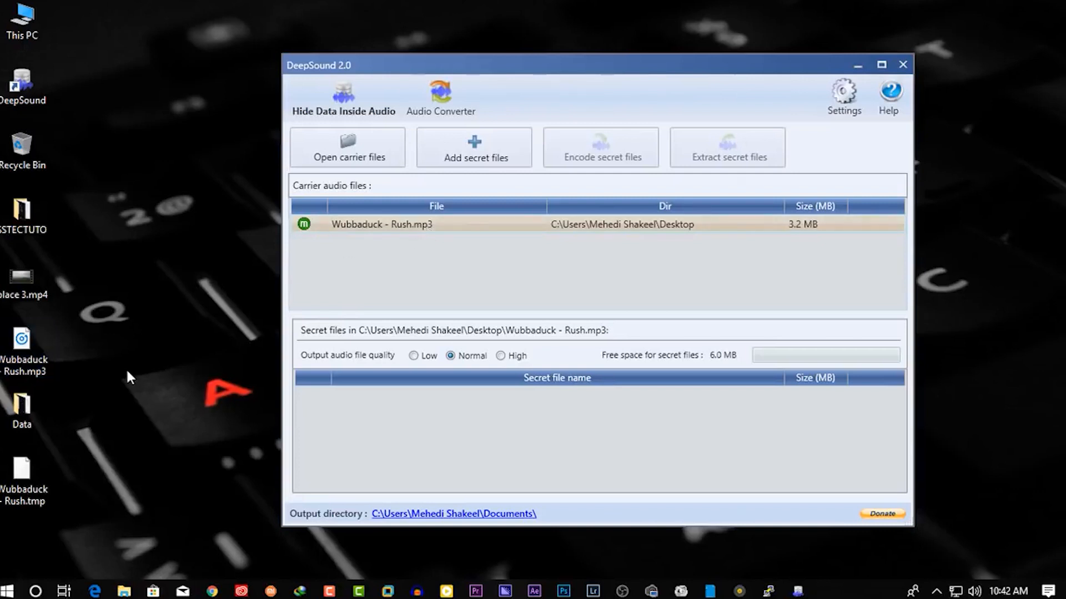
pyautogui.moveTo(23, 404)
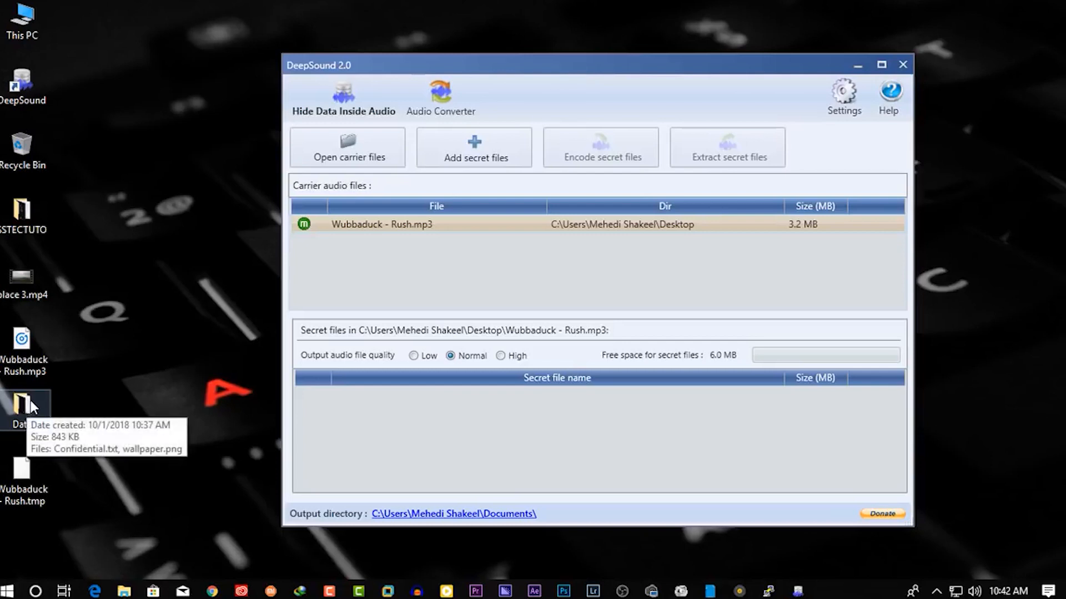
# Add Confidential.txt and wallpaper.png from Desktop\Data as secret files
pyautogui.click(474, 147)
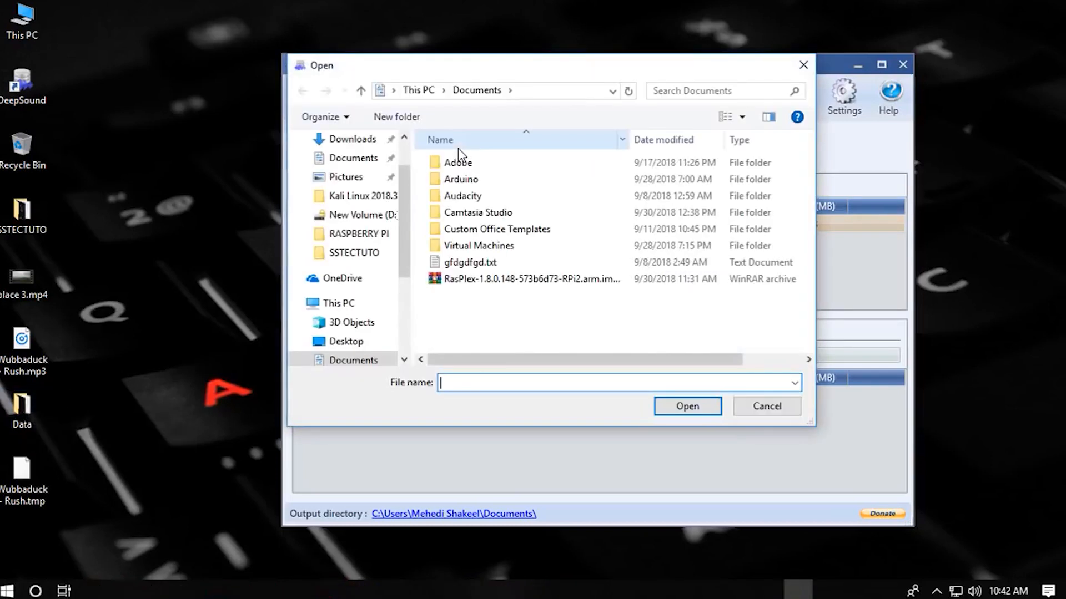
pyautogui.click(346, 342)
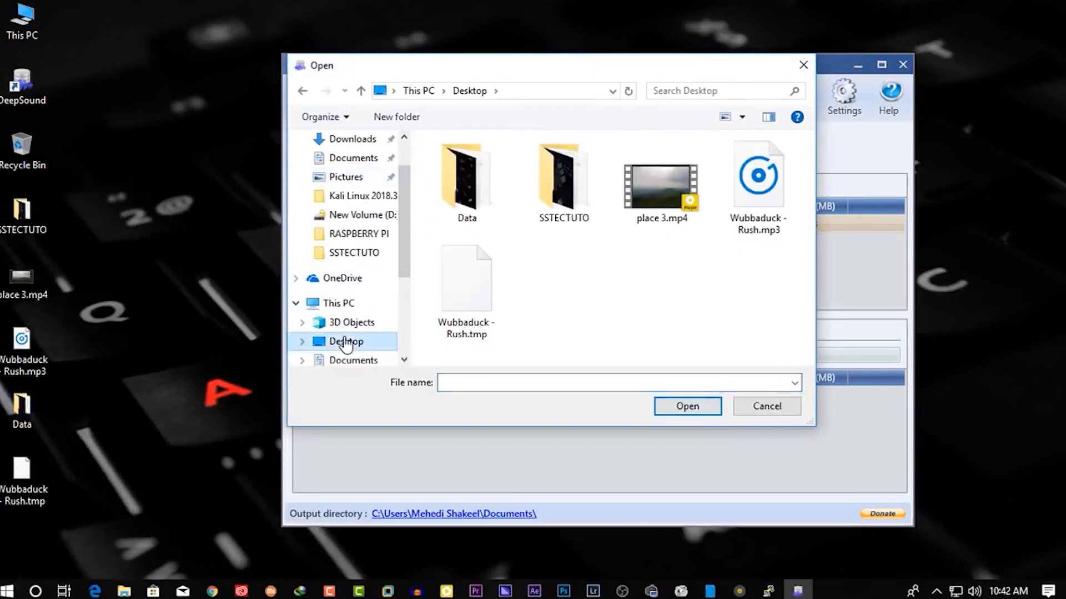
pyautogui.doubleClick(465, 177)
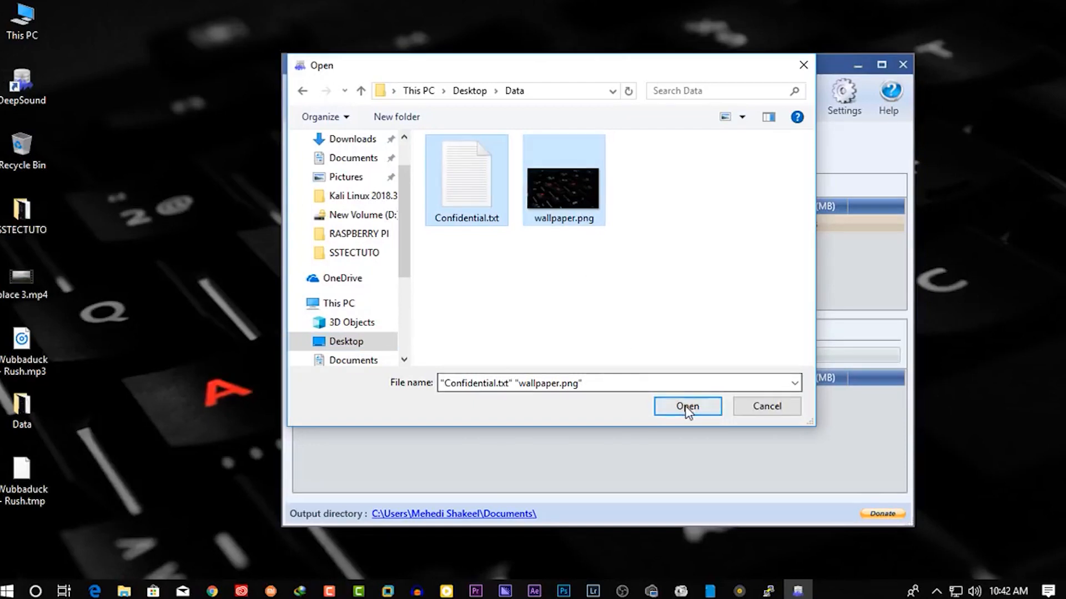
pyautogui.click(687, 407)
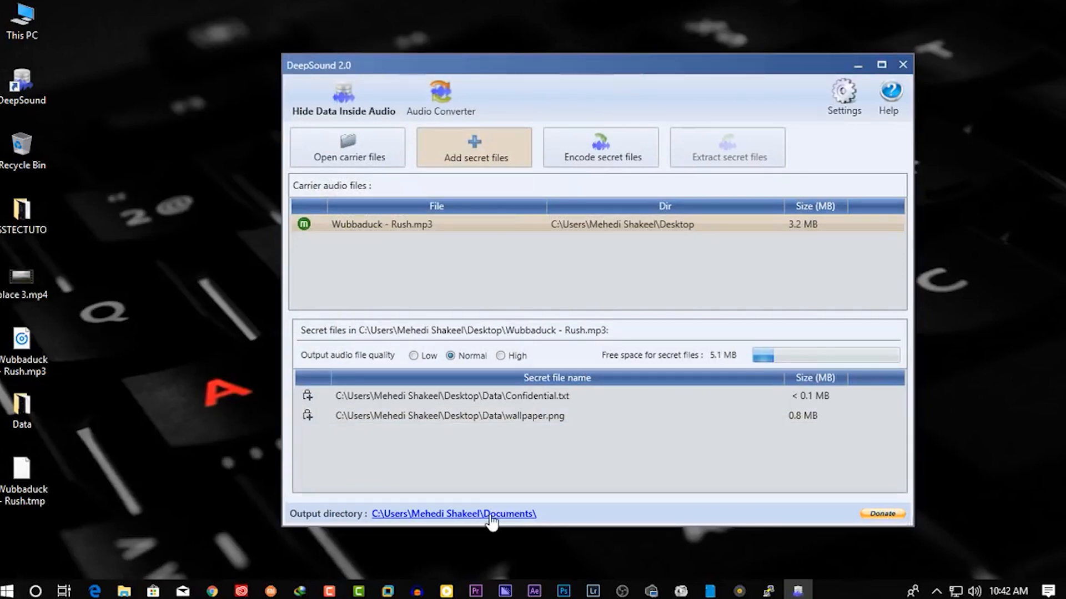
pyautogui.click(454, 514)
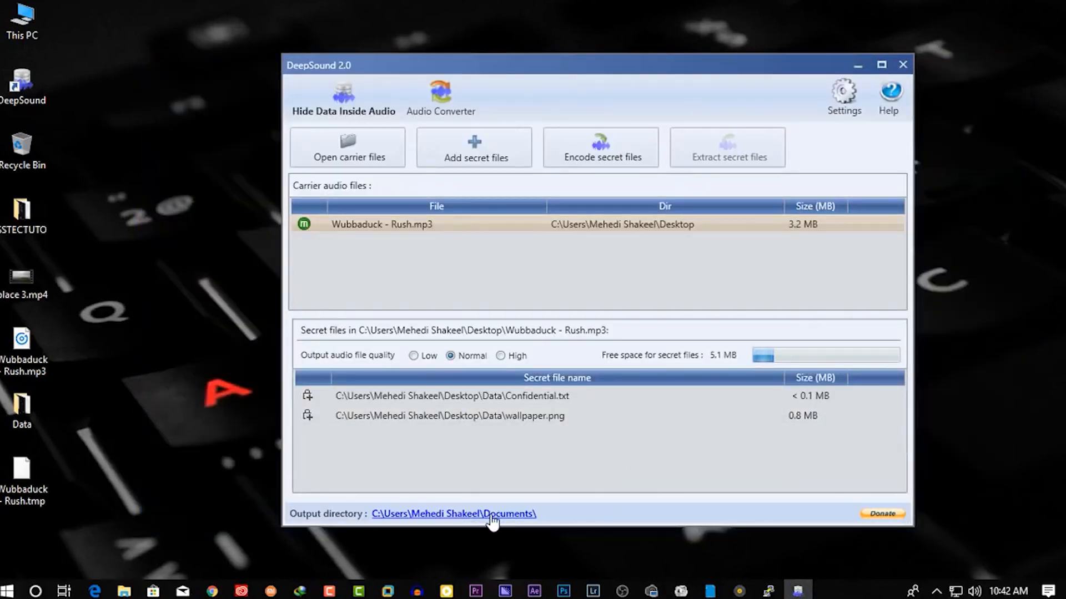
pyautogui.moveTo(610, 158)
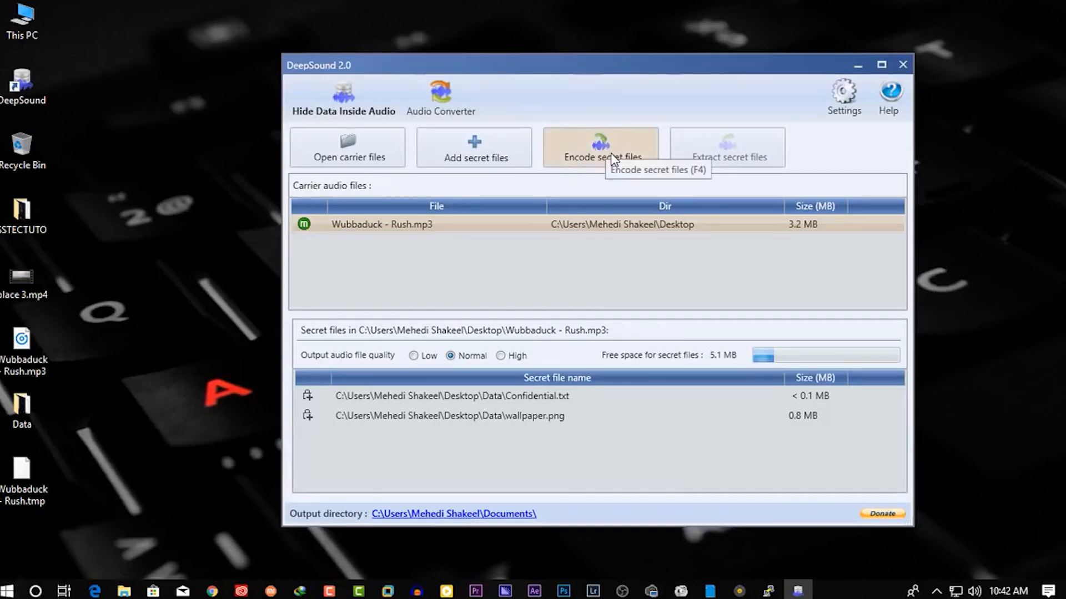
# Keep WAV as output format and enable AES encryption with a password
pyautogui.click(601, 147)
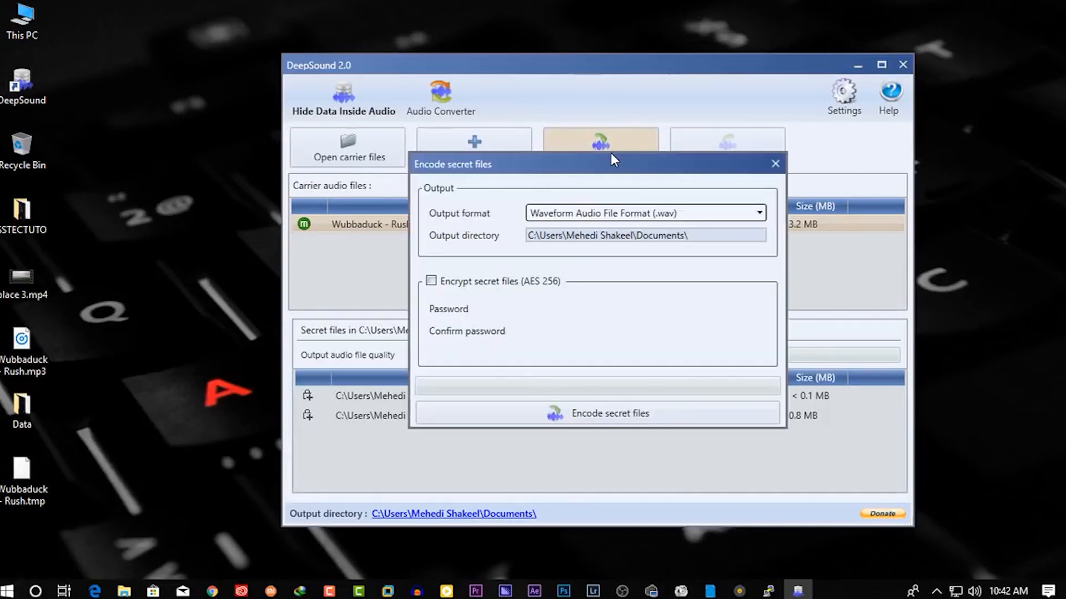
pyautogui.click(758, 212)
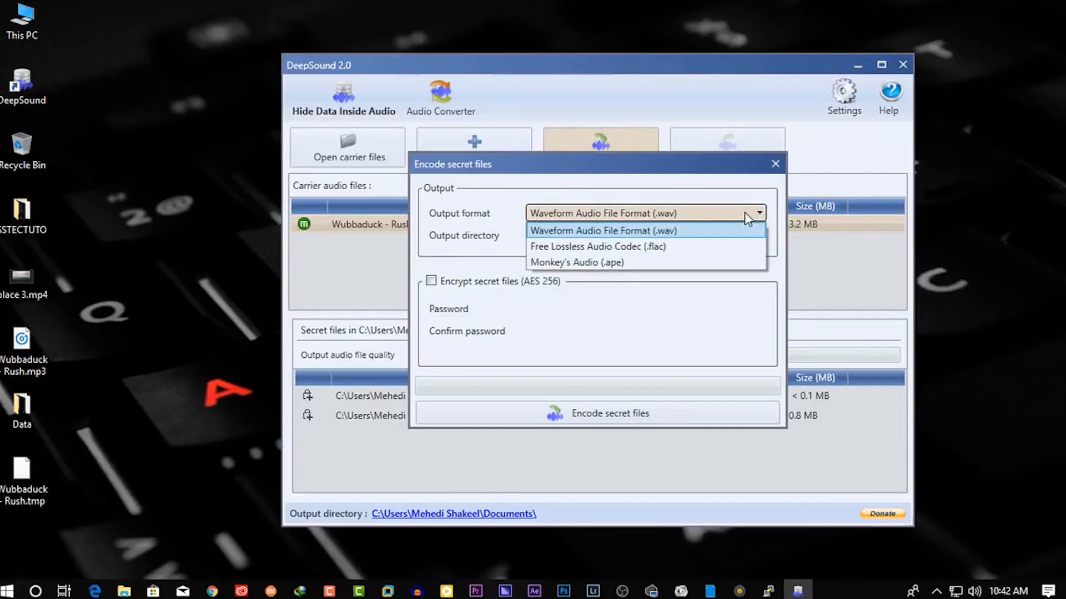
pyautogui.moveTo(667, 273)
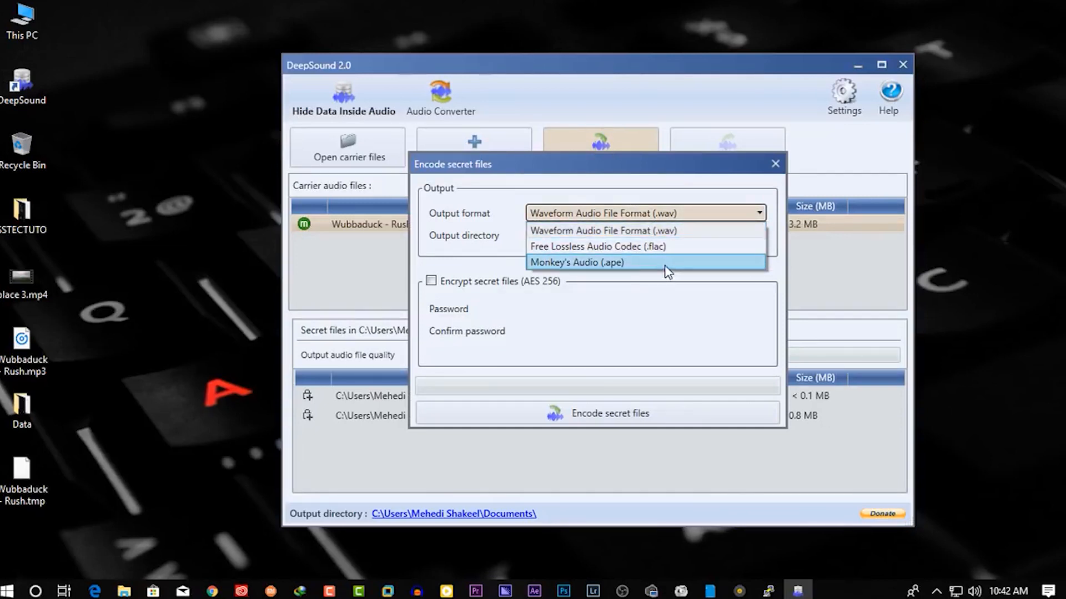
pyautogui.click(615, 230)
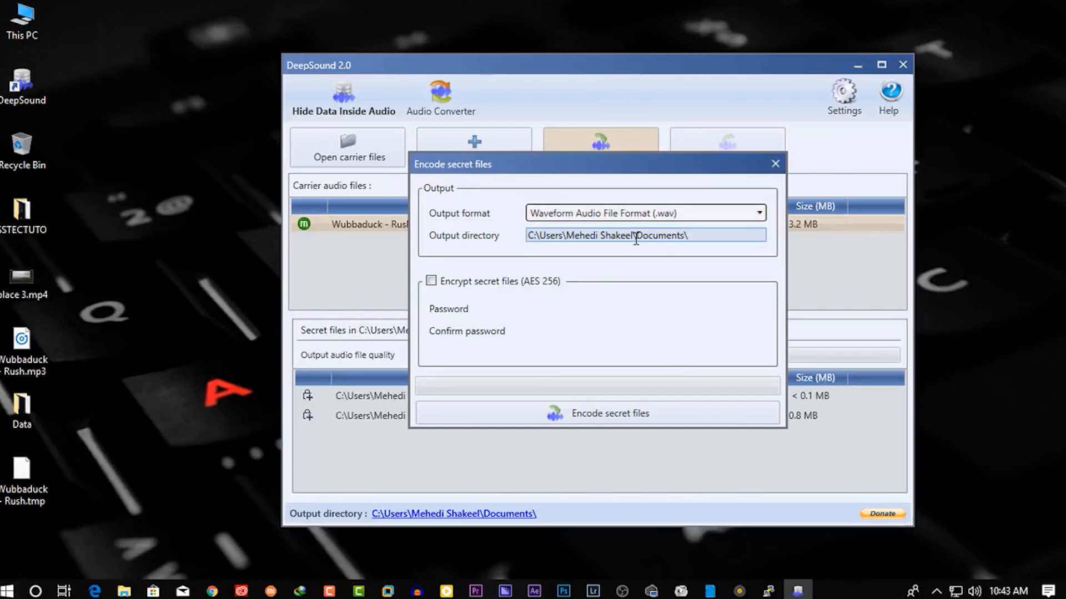
pyautogui.moveTo(520, 276)
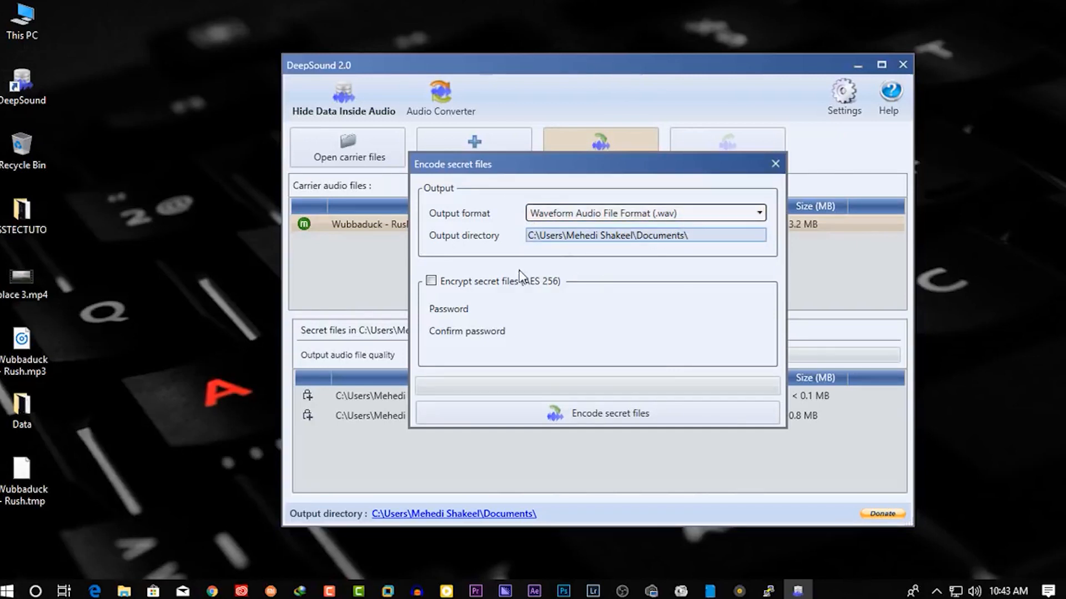
pyautogui.click(431, 282)
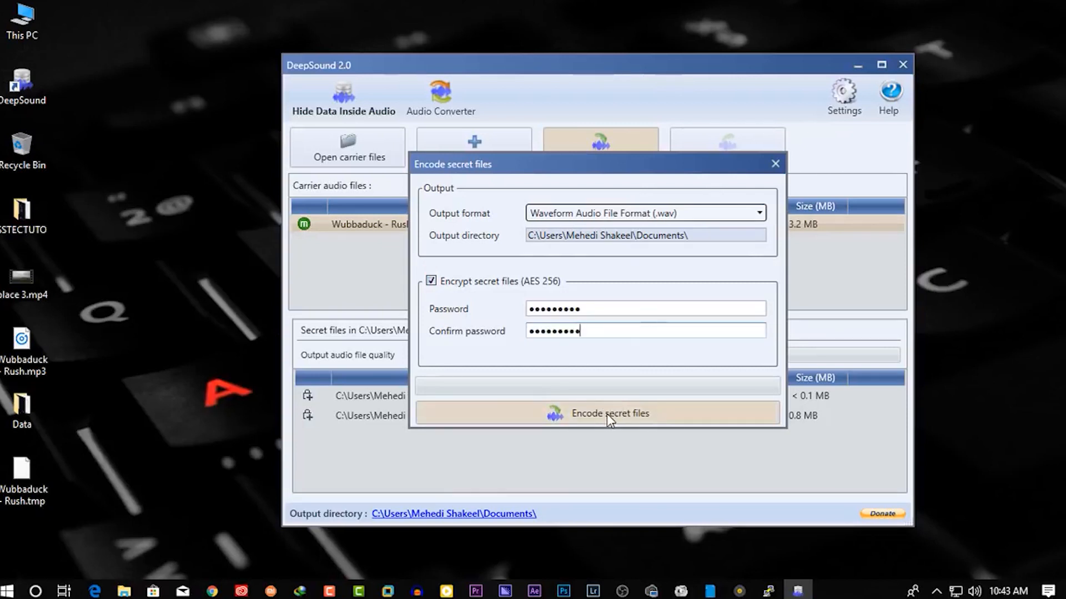
# Encode the secret files into Wubbaduck - Rush.wav in Documents
pyautogui.click(609, 413)
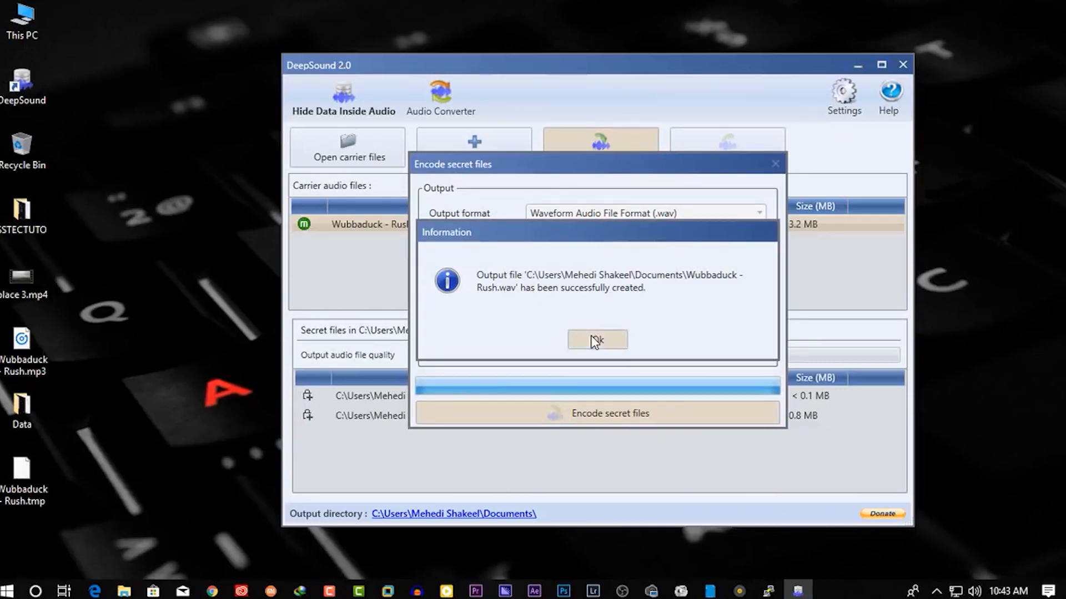
pyautogui.click(597, 340)
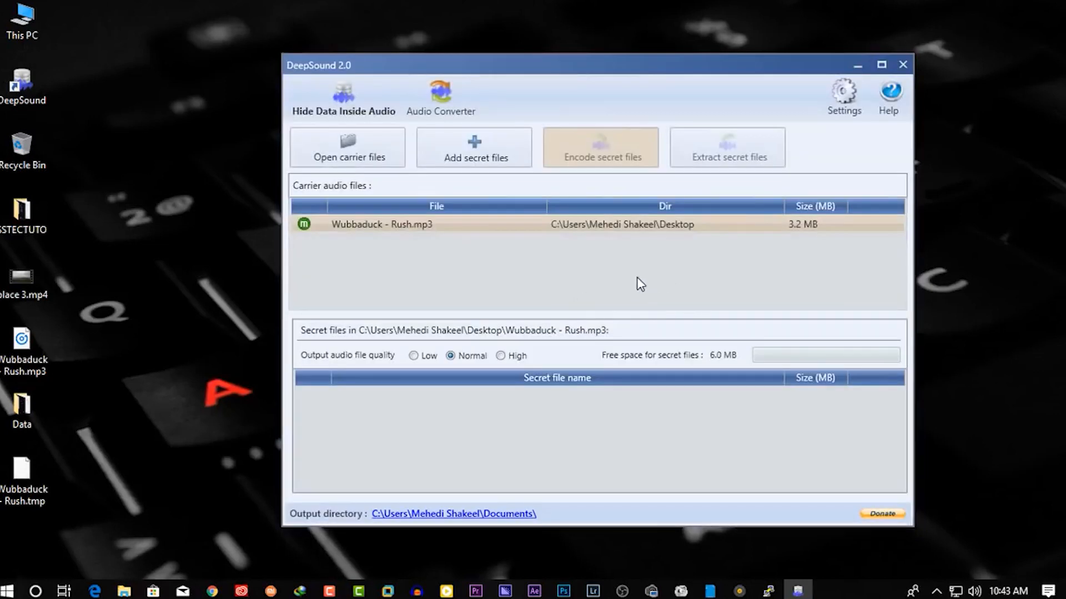
# Close DeepSound and move Wubbaduck - Rush.wav from Documents onto the desktop
pyautogui.click(901, 63)
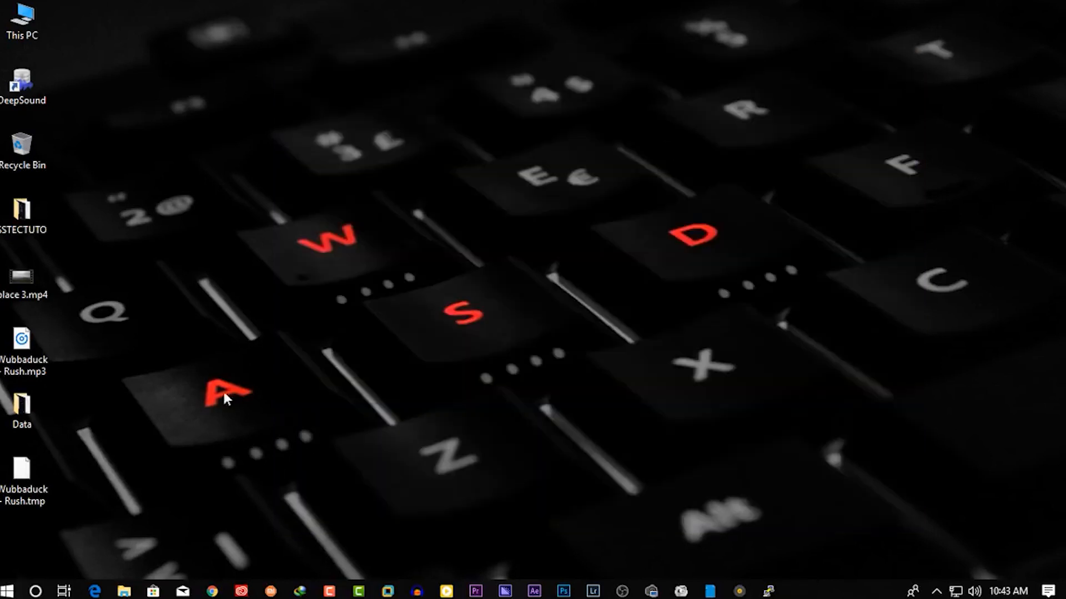
pyautogui.doubleClick(27, 16)
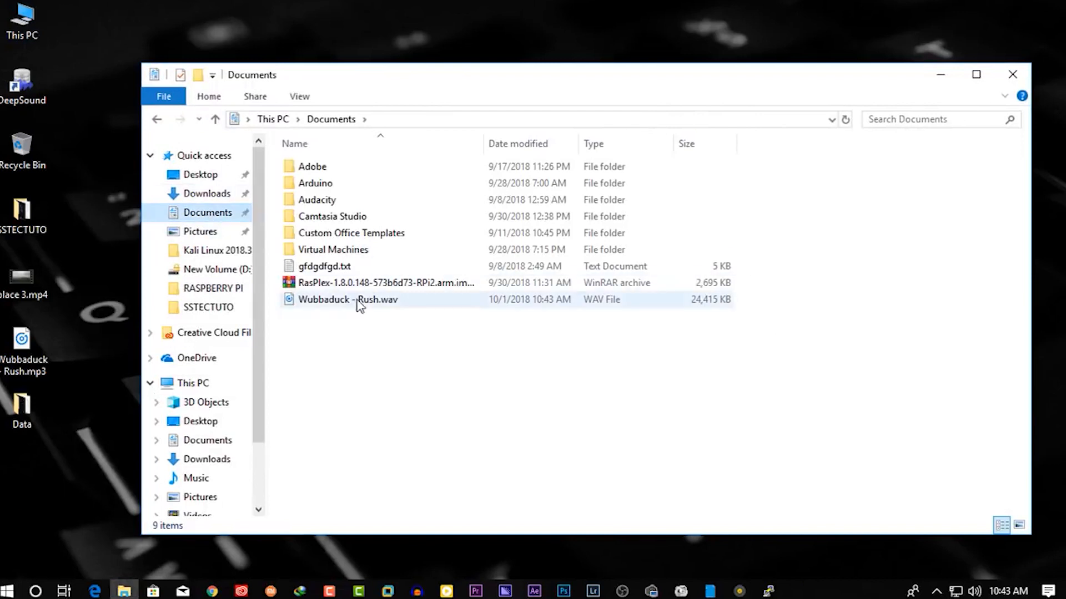
pyautogui.moveTo(331, 309)
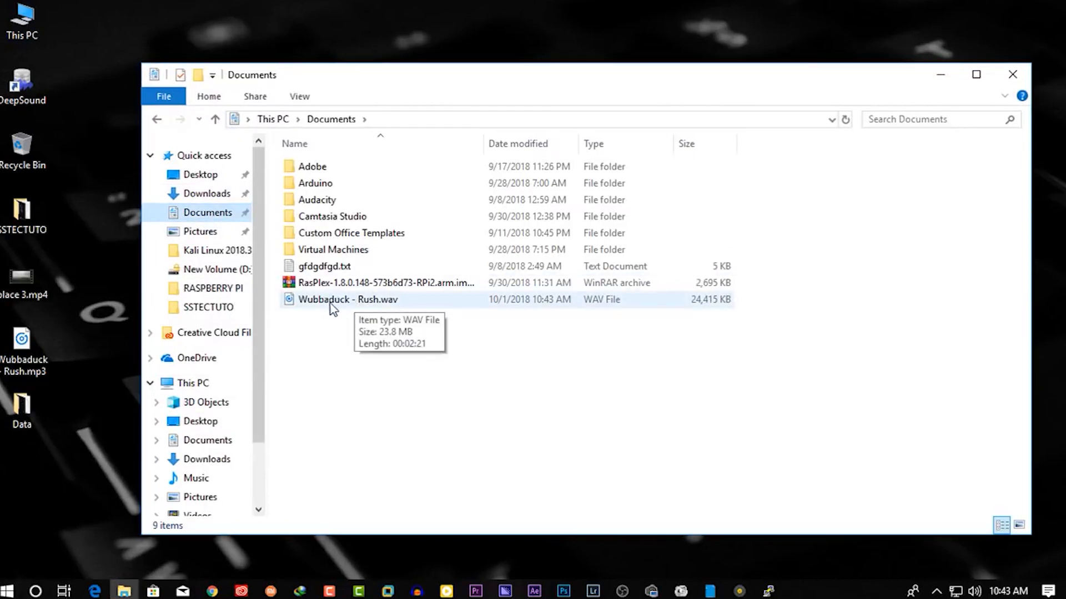
pyautogui.moveTo(347, 299); pyautogui.dragTo(67, 456)
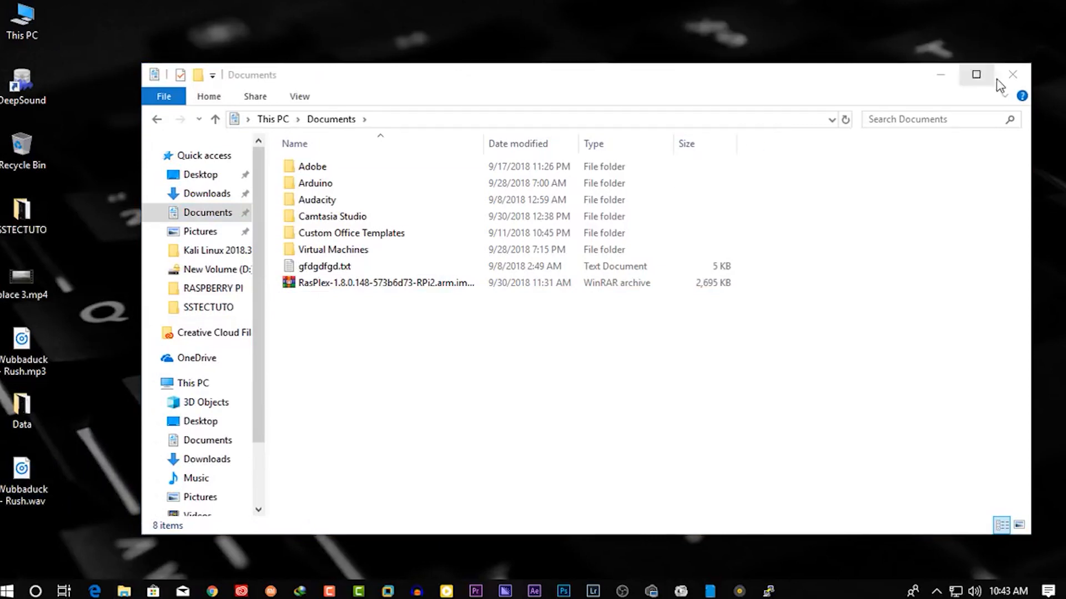
pyautogui.rightClick(23, 471)
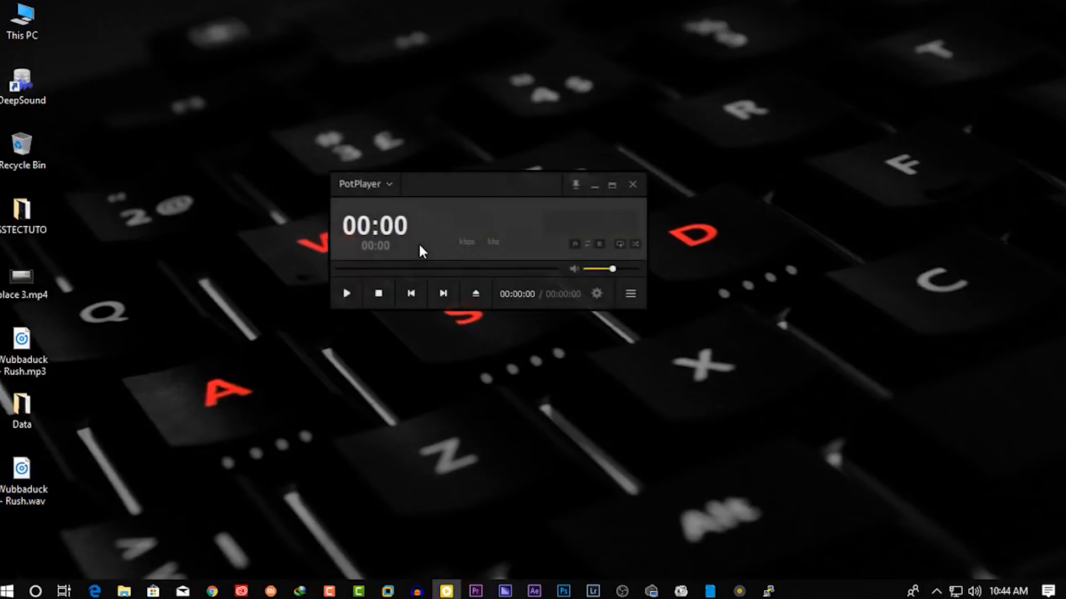
pyautogui.click(369, 269)
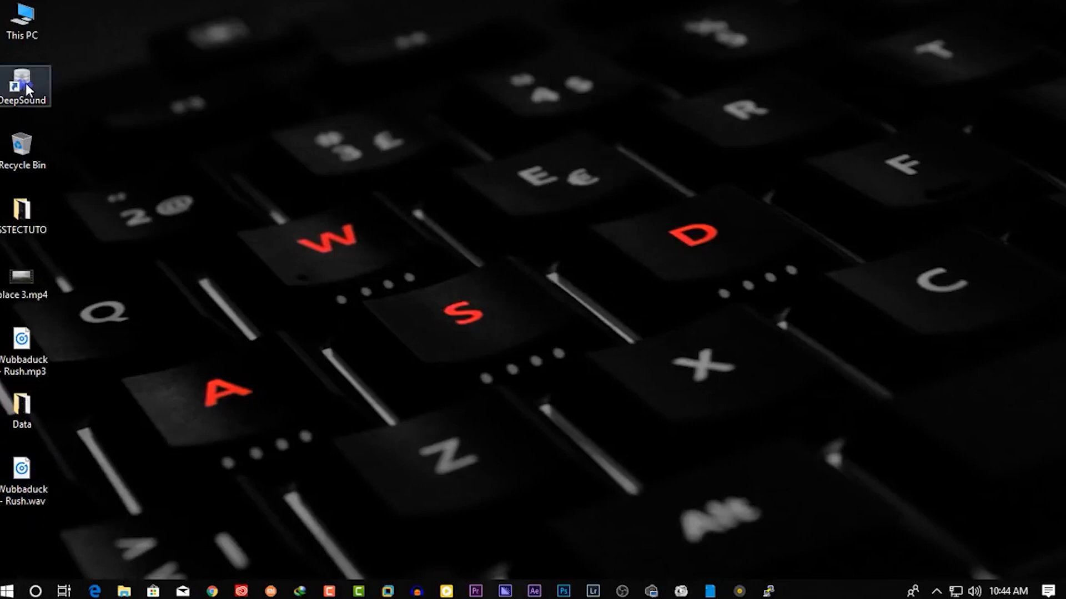
# Load the desktop Wubbaduck - Rush.wav as carrier and unlock it with the password
pyautogui.doubleClick(21, 78)
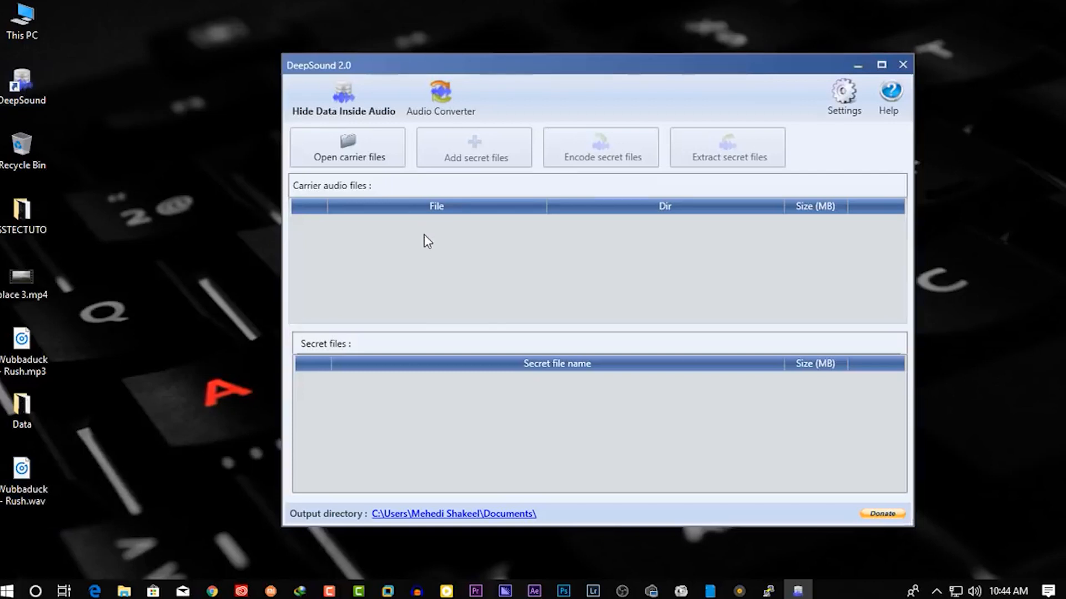
pyautogui.click(22, 472)
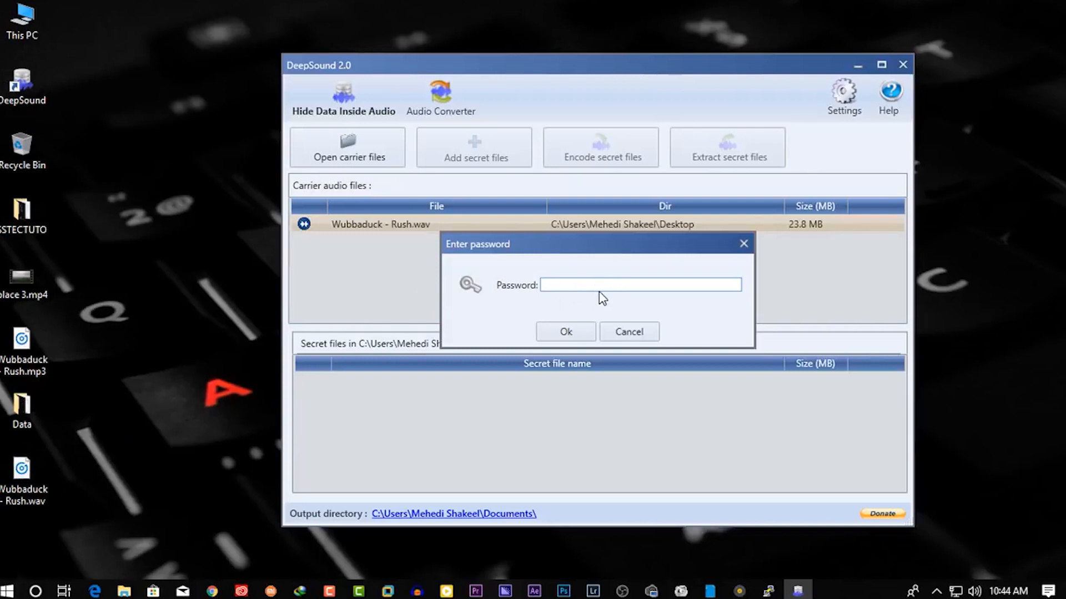
pyautogui.moveTo(627, 264)
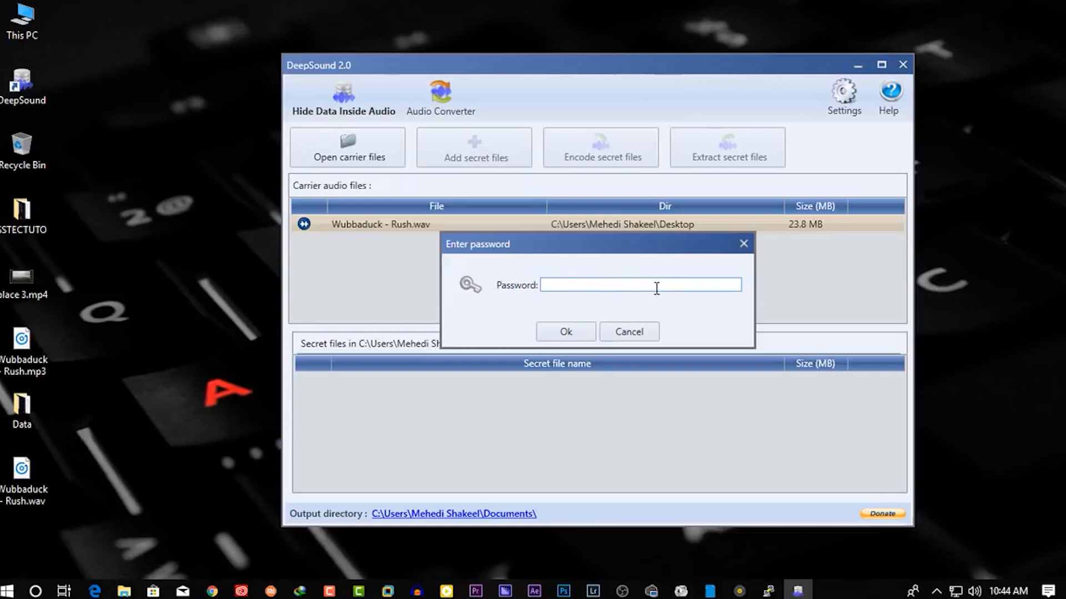
pyautogui.write('••')
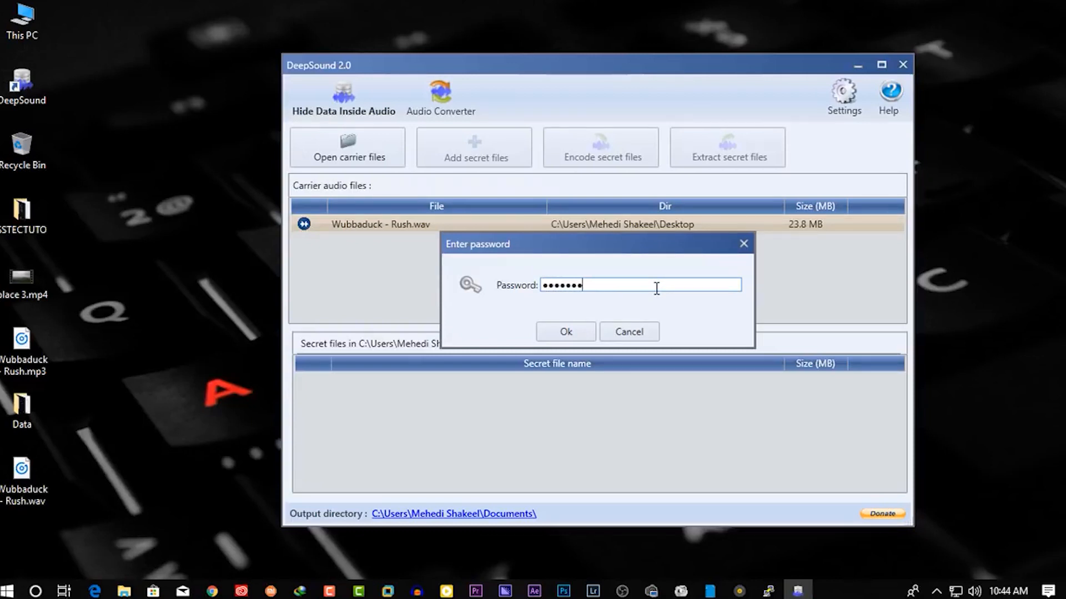
pyautogui.write('•')
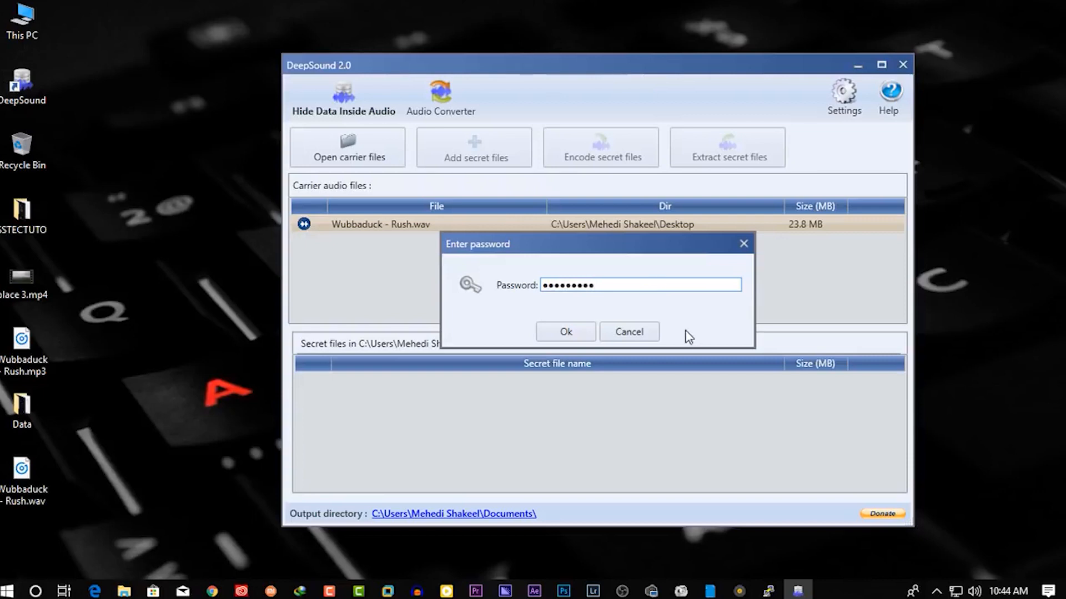
pyautogui.click(565, 331)
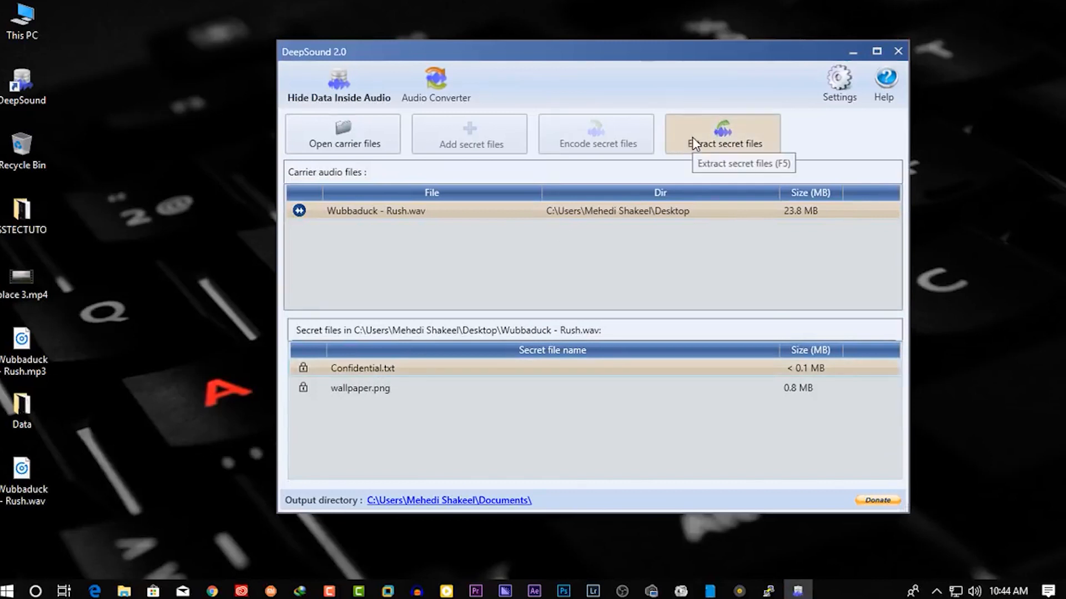
# Extract Confidential.txt and wallpaper.png to Documents and show them in File Explorer
pyautogui.click(723, 135)
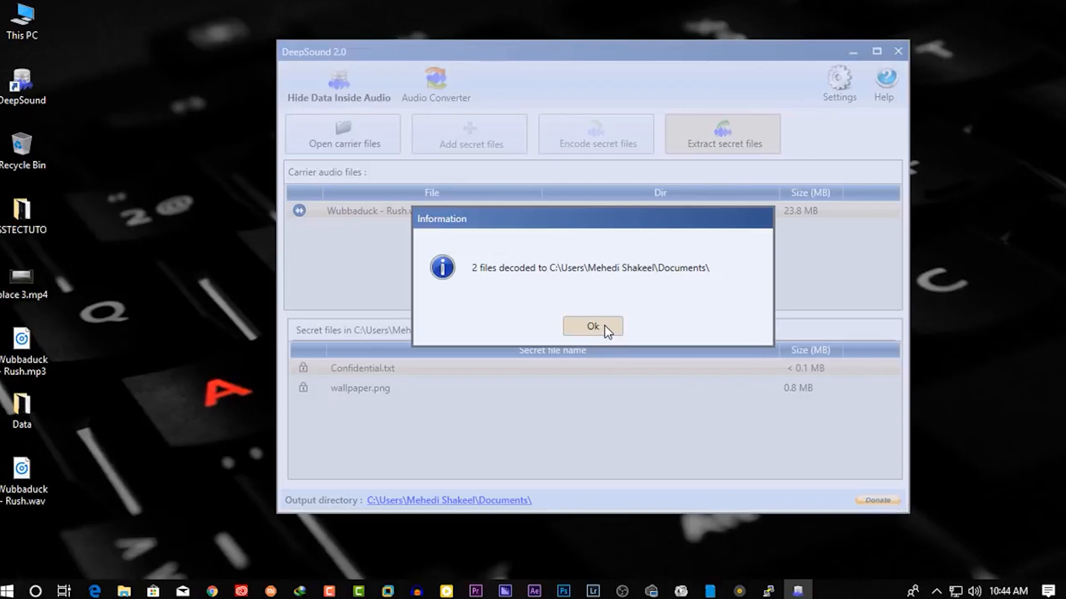
pyautogui.click(593, 327)
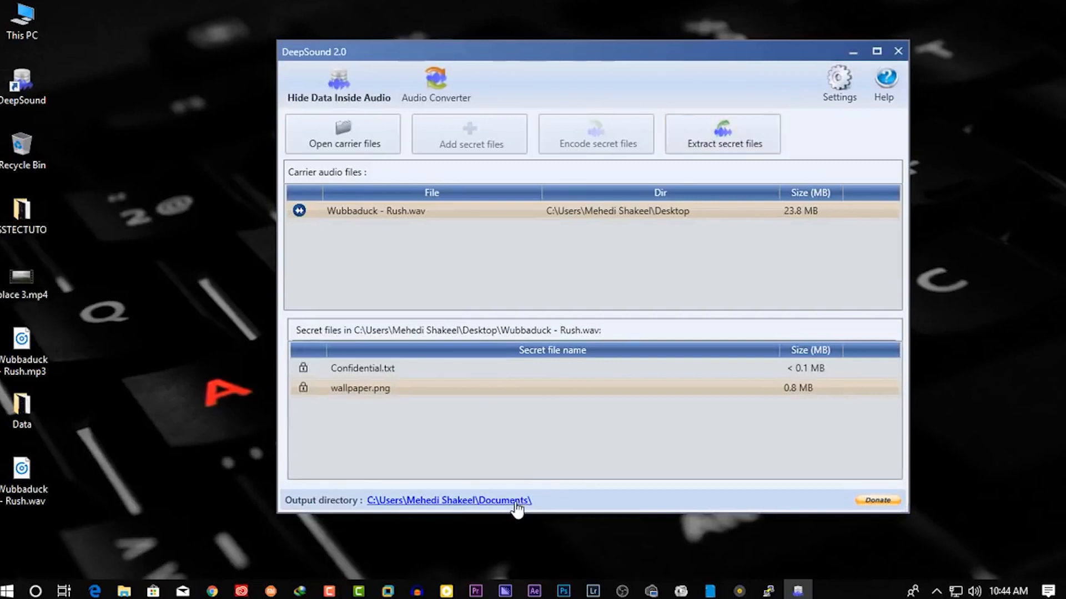
pyautogui.click(449, 501)
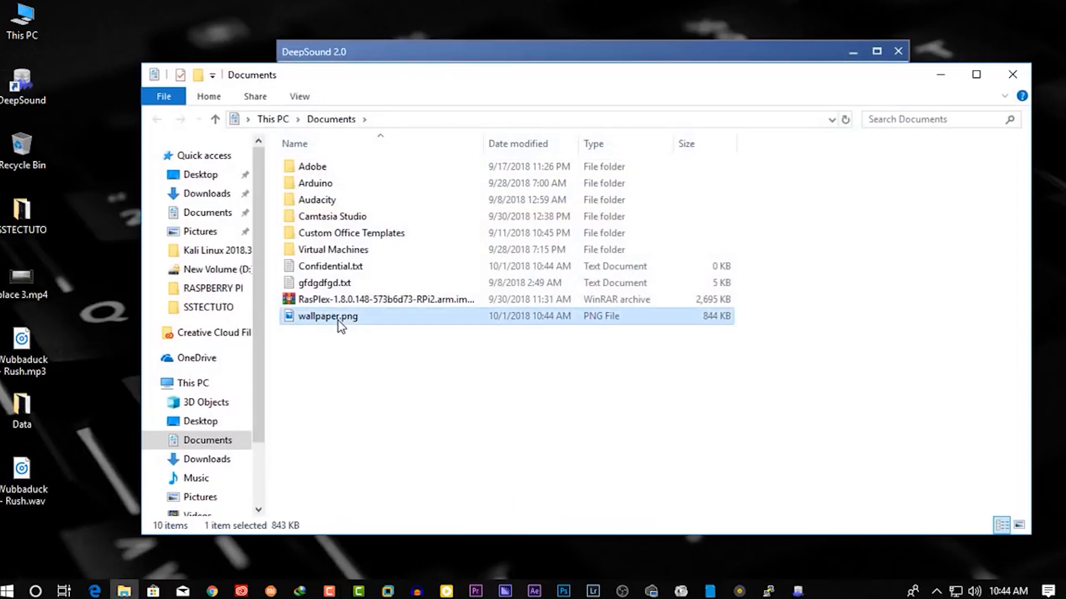